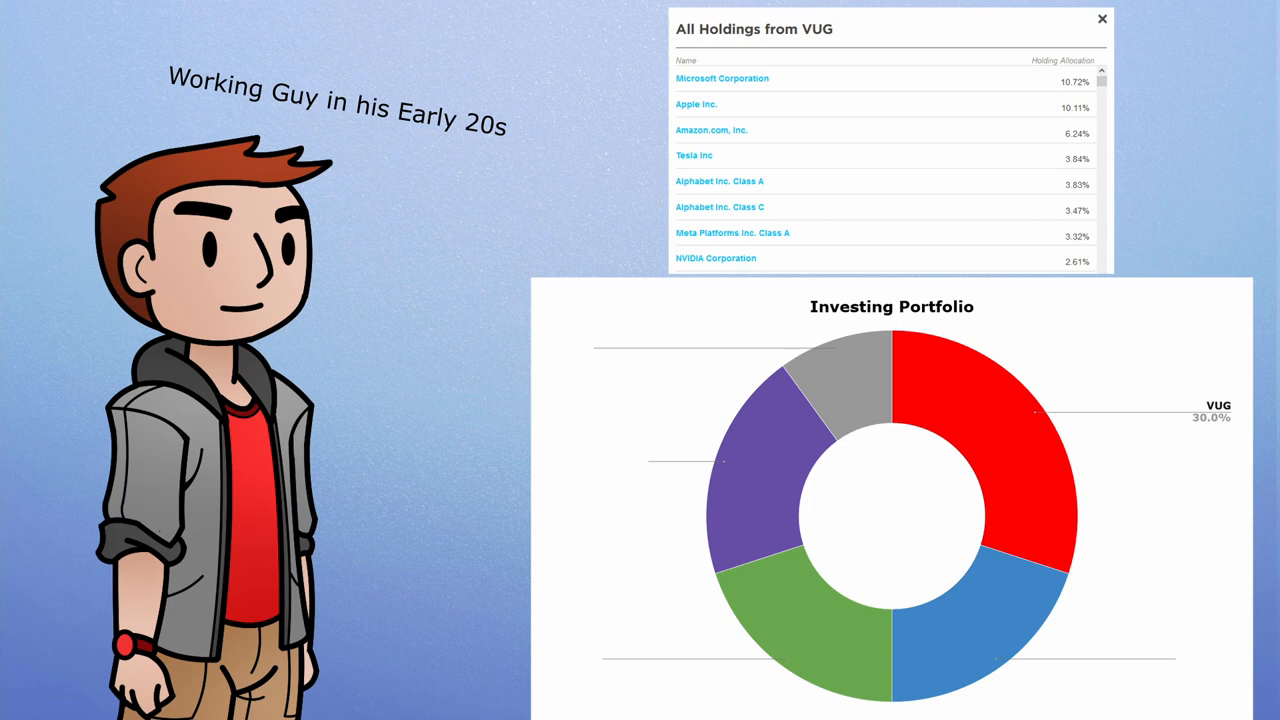
pyautogui.click(1102, 20)
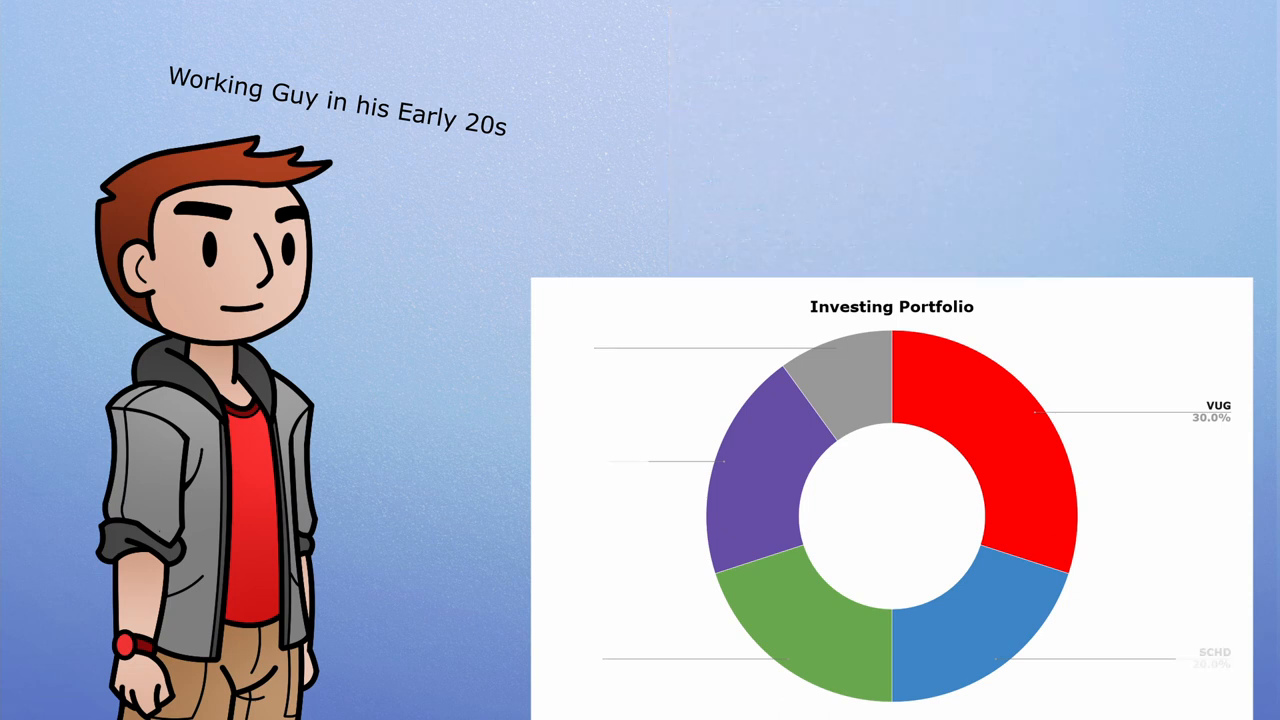